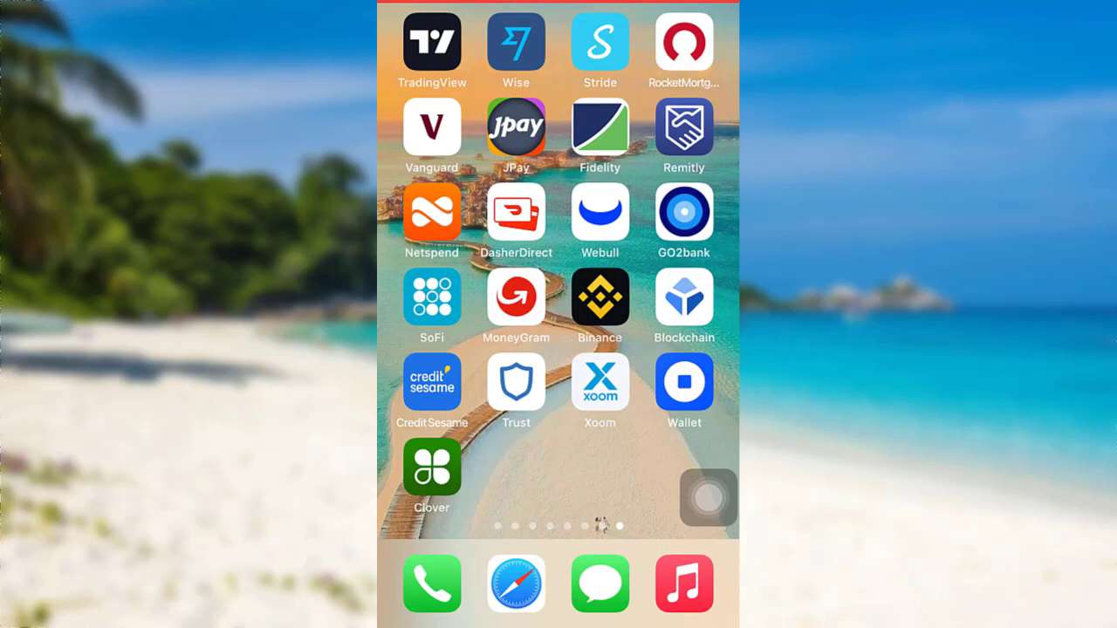
Launch GO2bank and bring up its 'Trouble logging in?' help options from the login screen
click(684, 214)
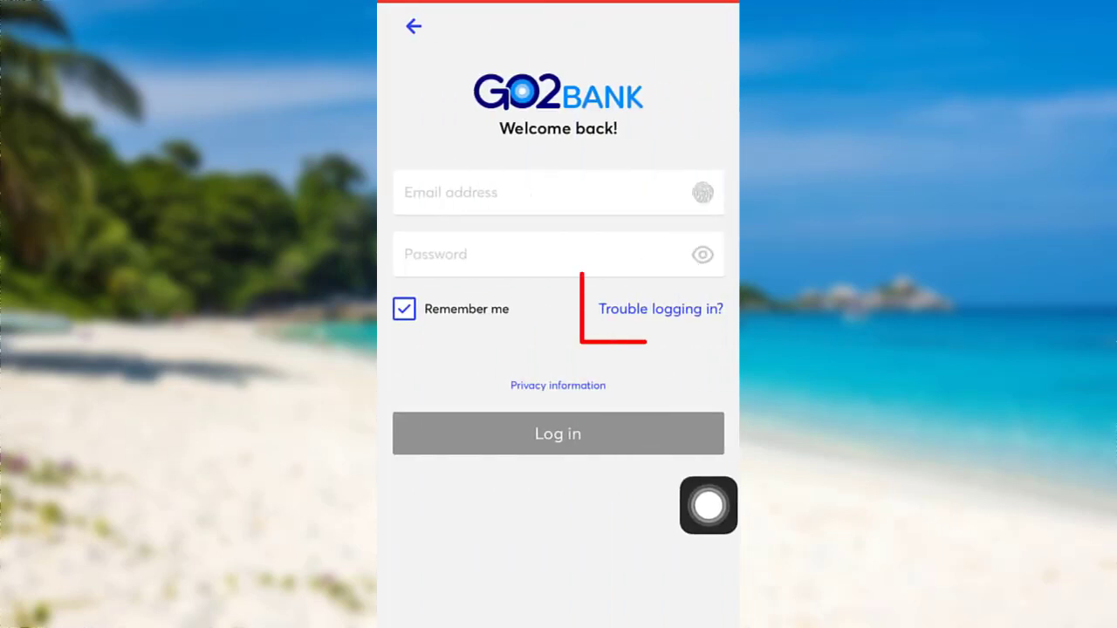
click(661, 309)
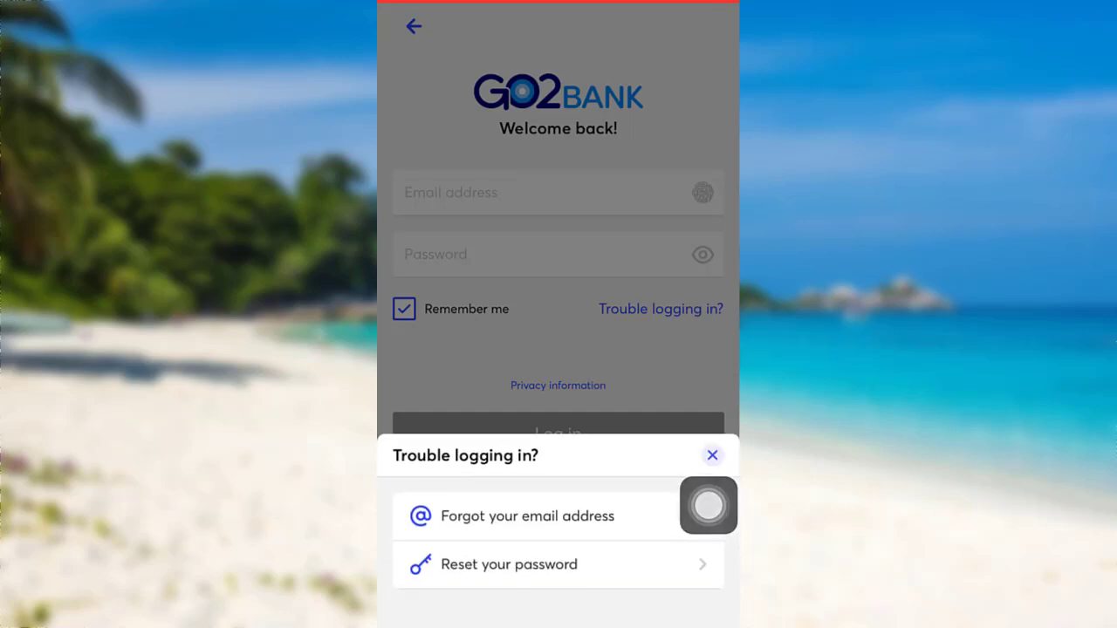
mouse_move(708, 345)
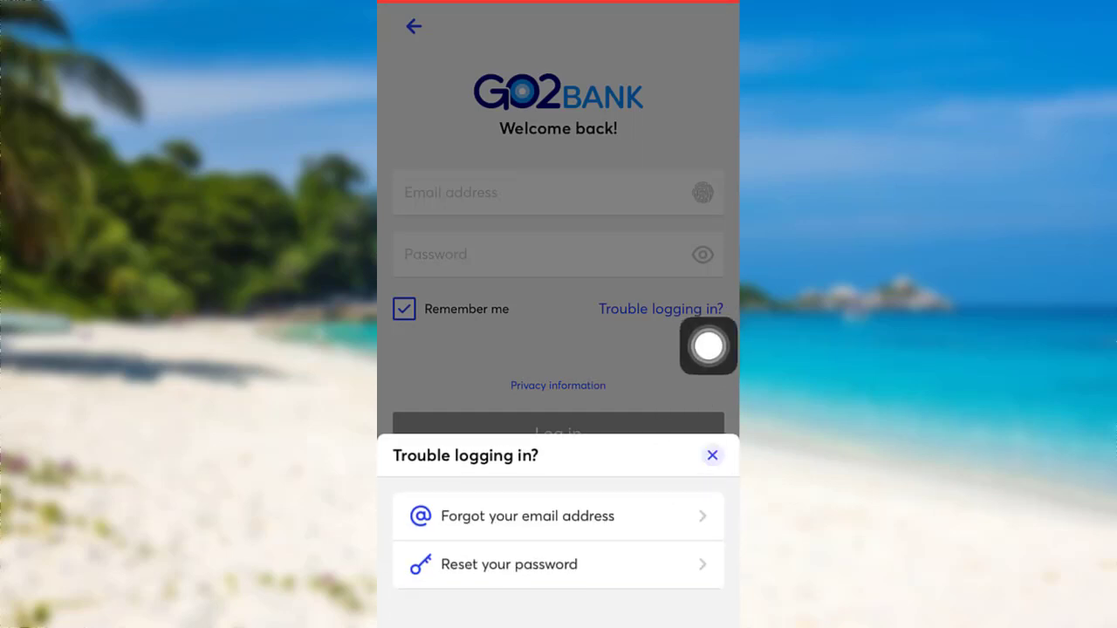
Choose 'Forgot your email address' to reach the recovery form for card number, CVV, expiry and SSN digits
click(526, 516)
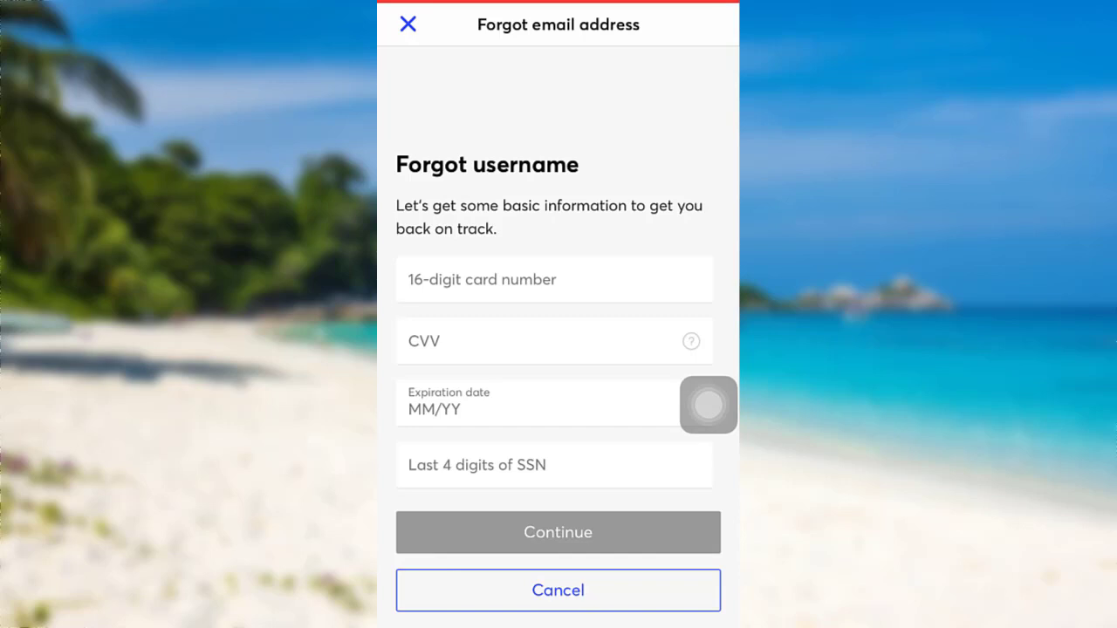
scroll(up, 3)
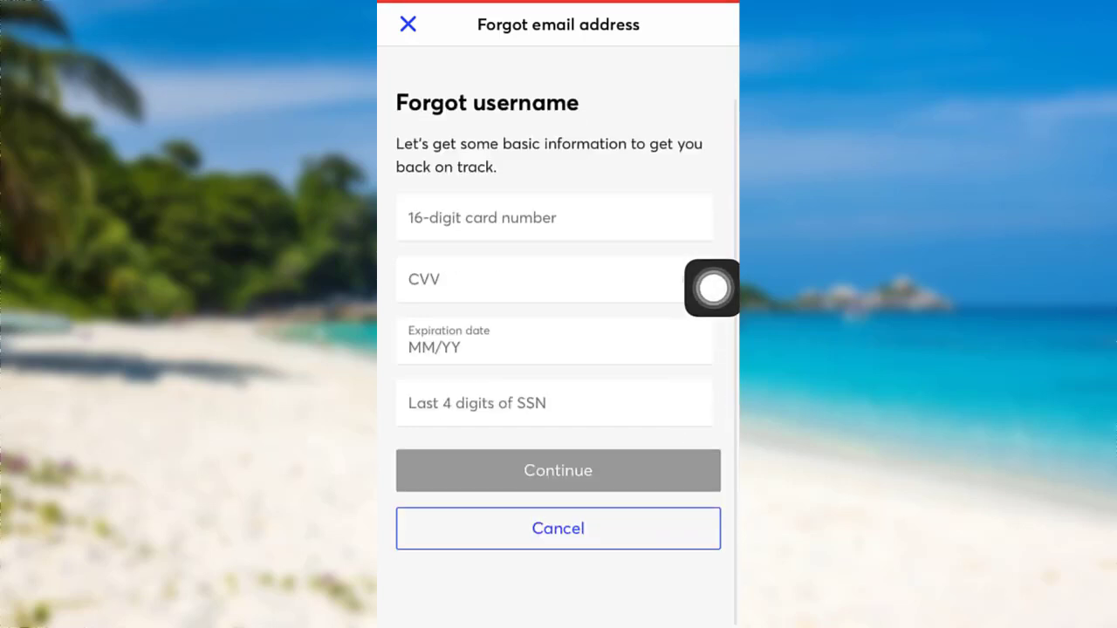